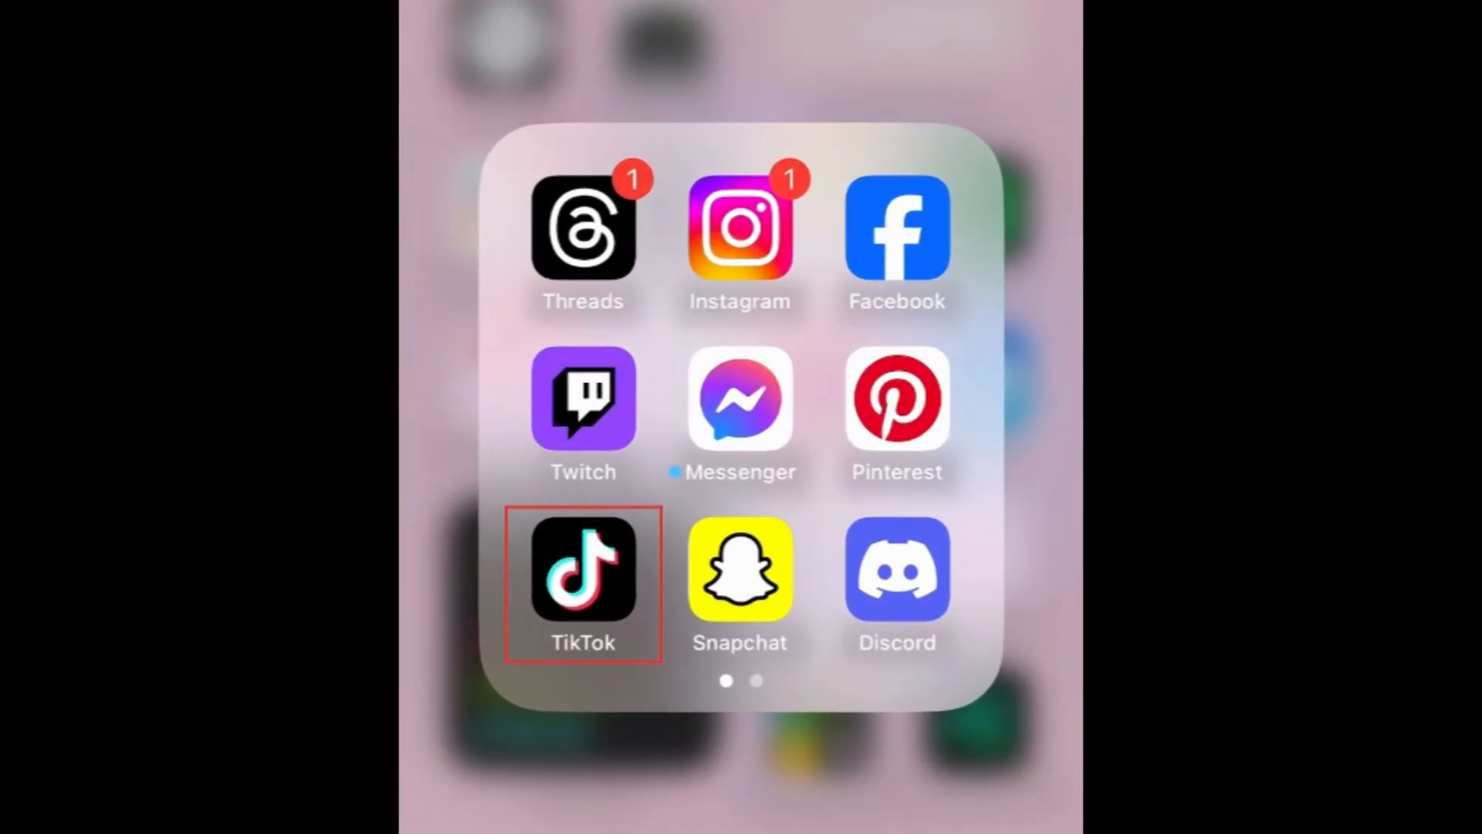
# Step: Launch TikTok and choose 'Log in' for an existing account rather than signing up
pyautogui.click(582, 571)
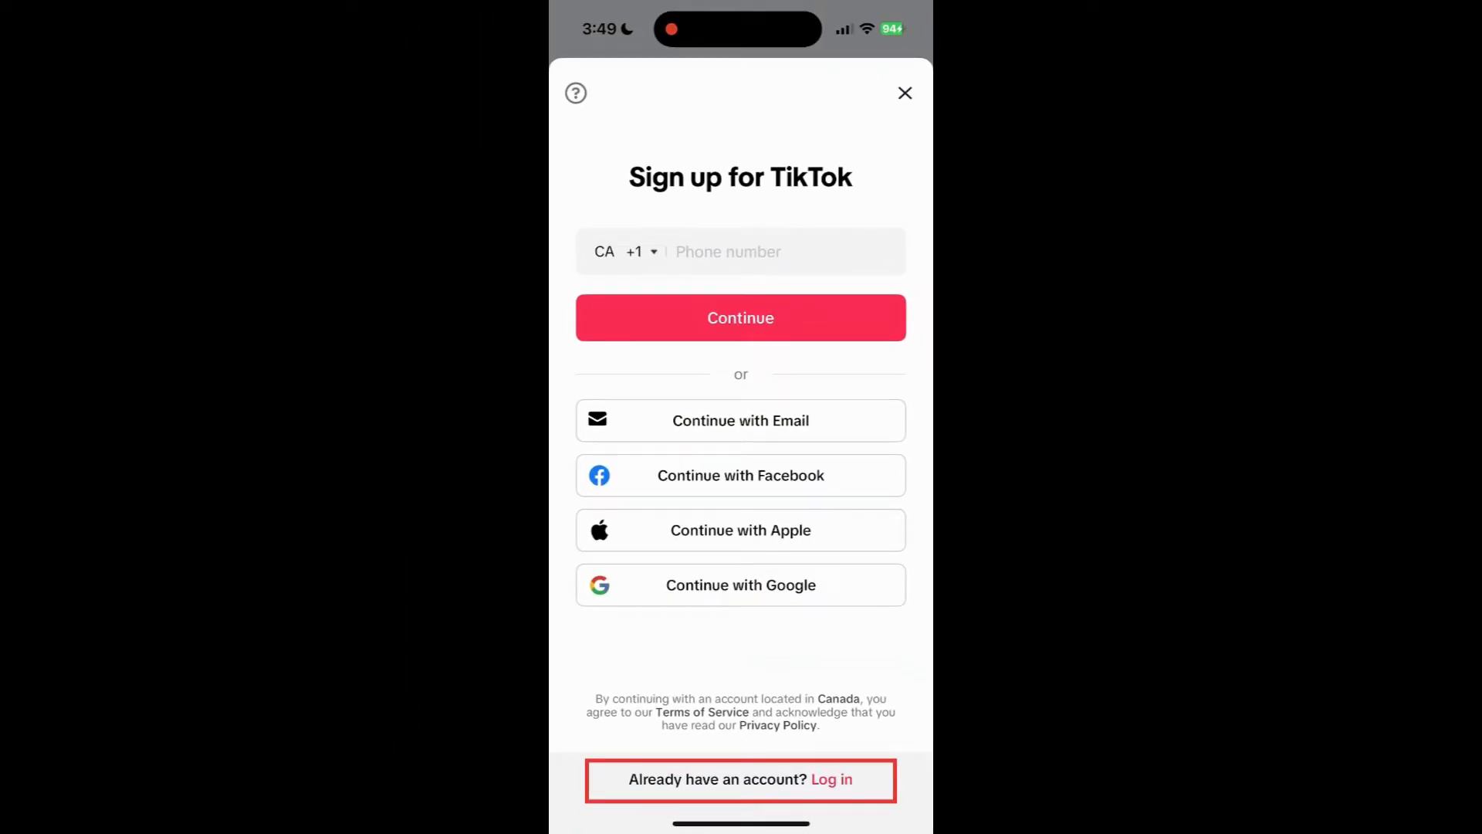
pyautogui.click(829, 778)
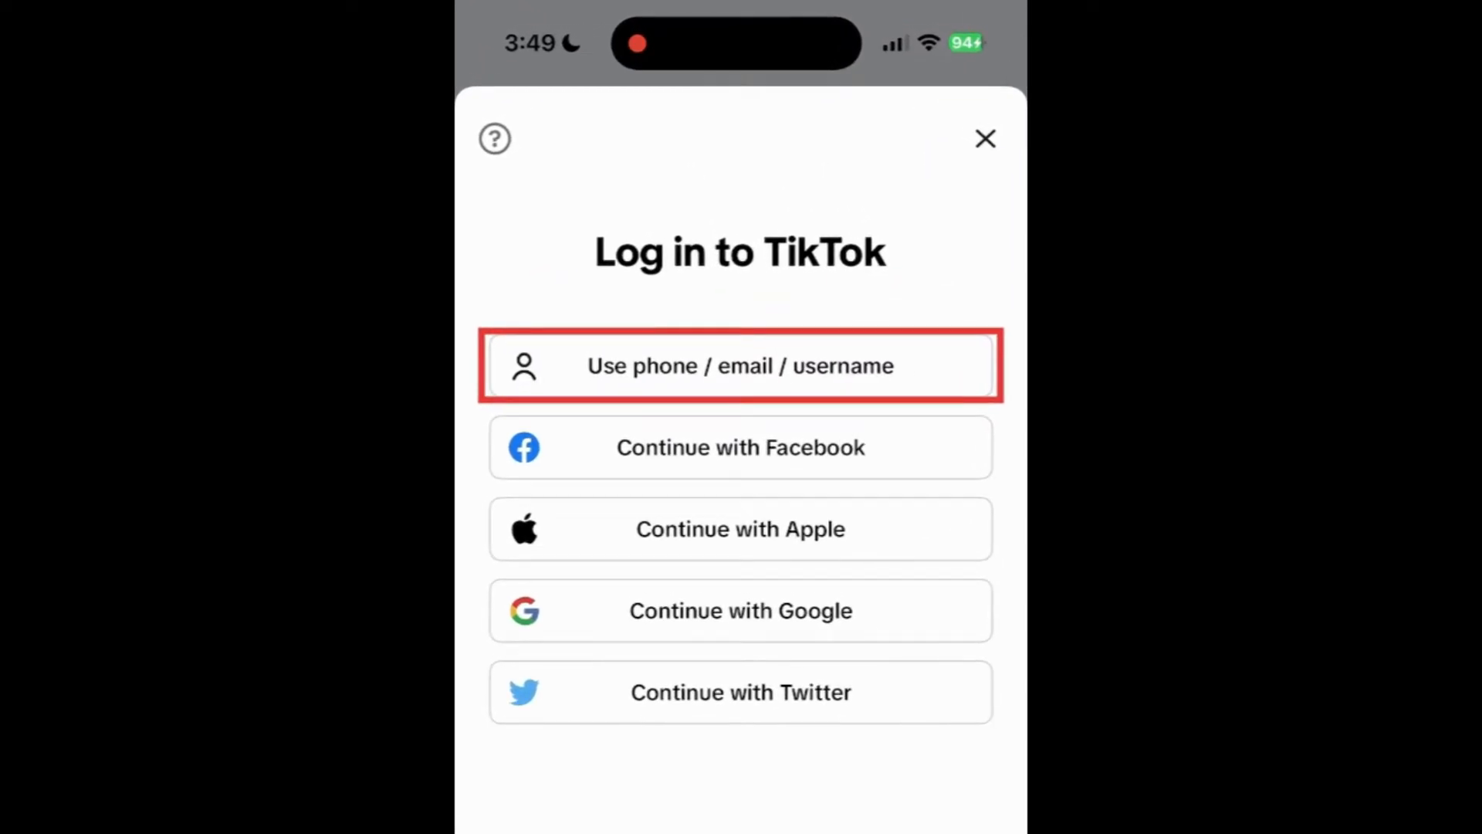
# Step: Choose phone/email/username login, switch to Email / Username and enter the account email
pyautogui.click(739, 366)
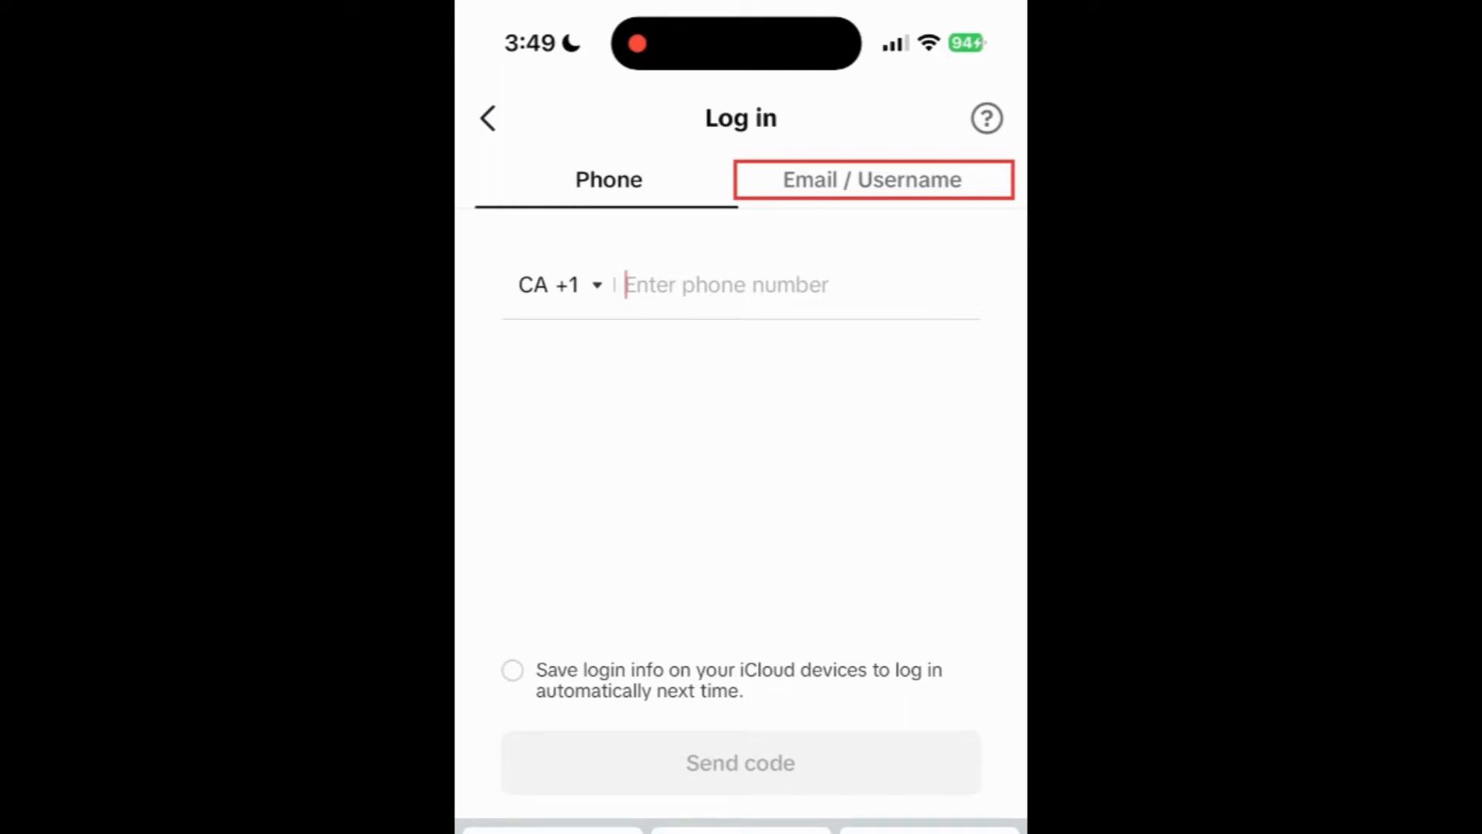
pyautogui.click(871, 179)
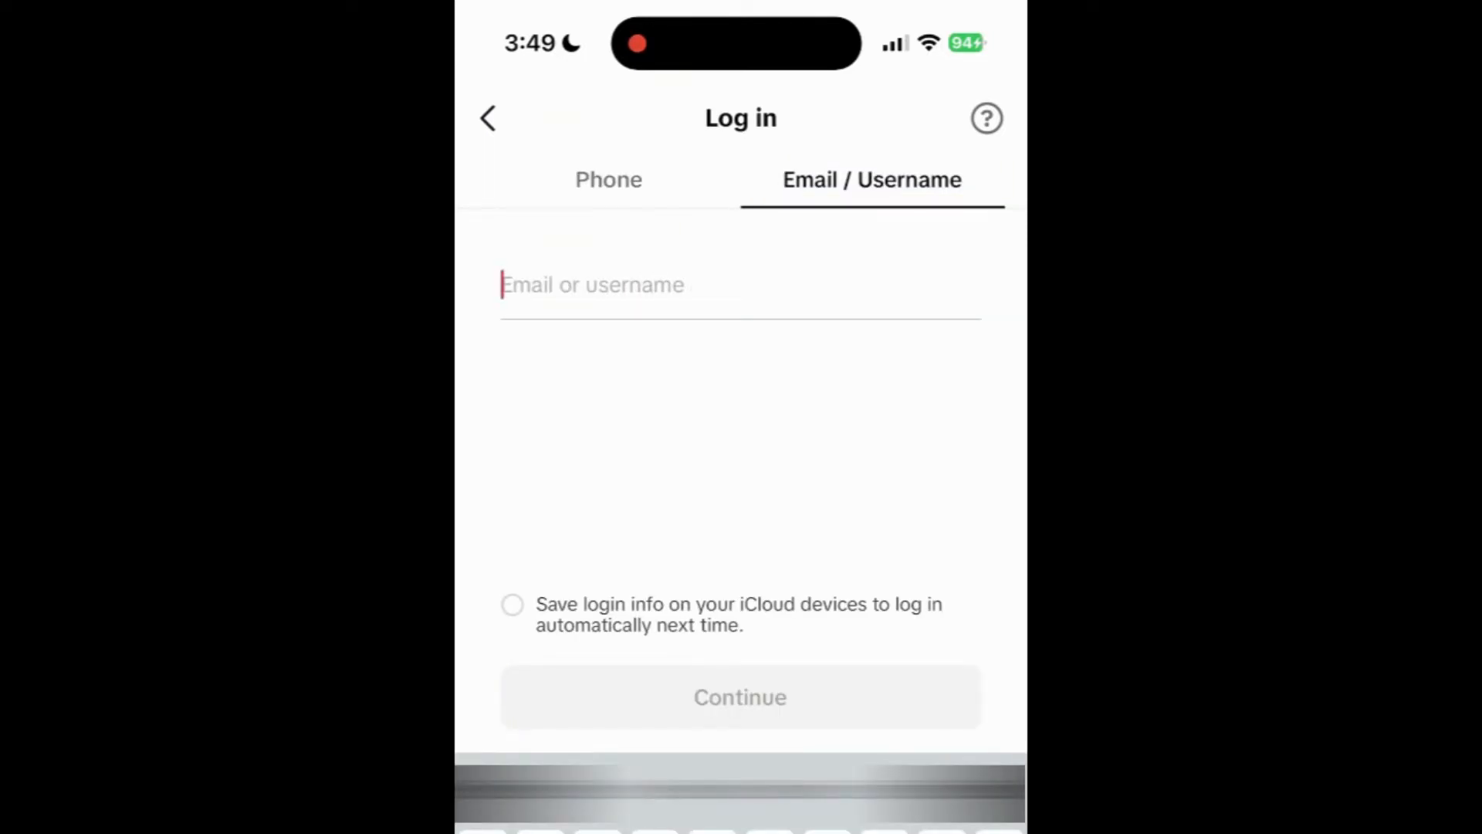
pyautogui.click(740, 284)
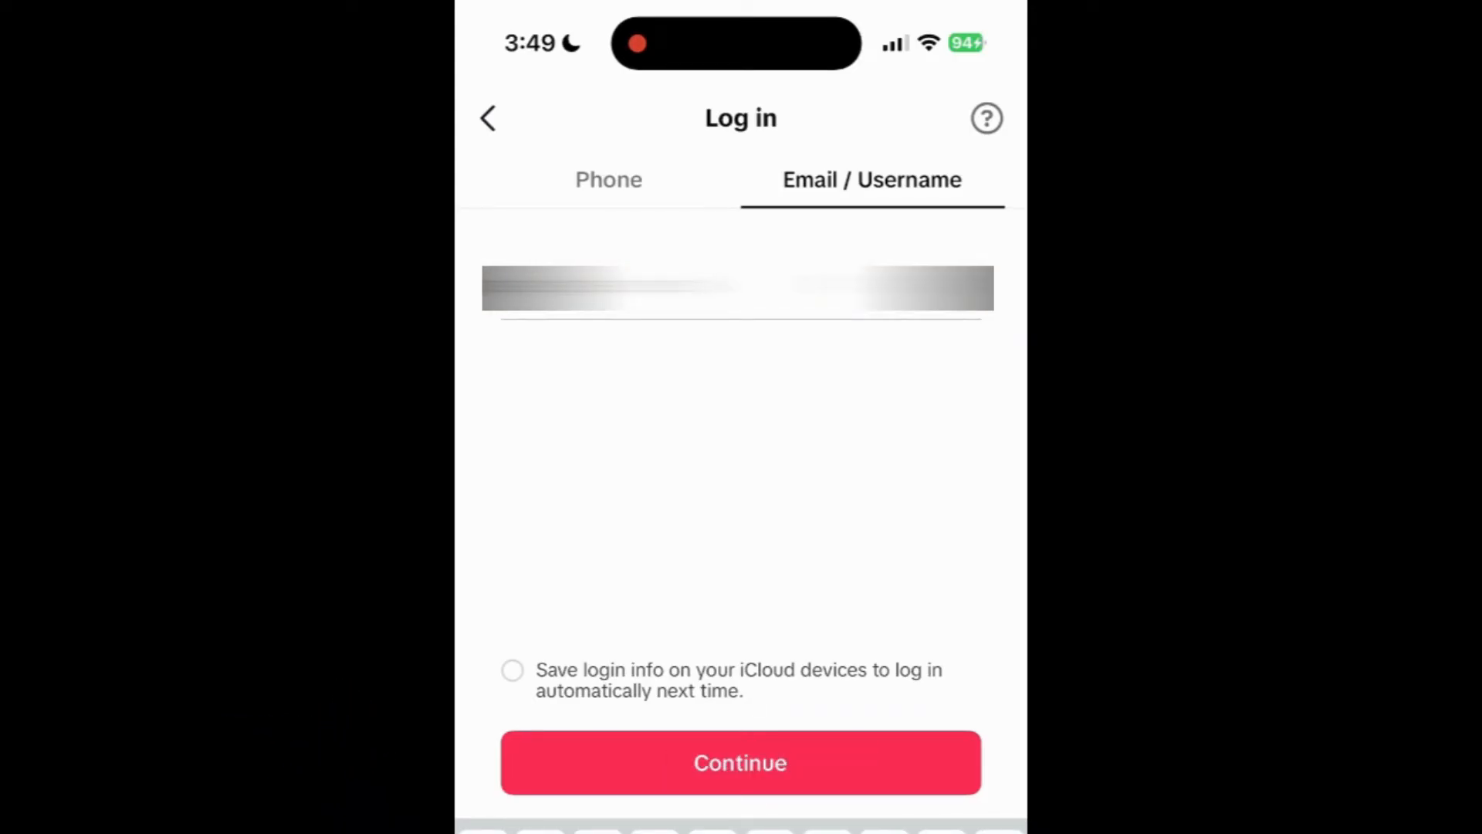
# Step: Continue to the password step, choose 'Forgot password?' and reset via Email
pyautogui.click(739, 761)
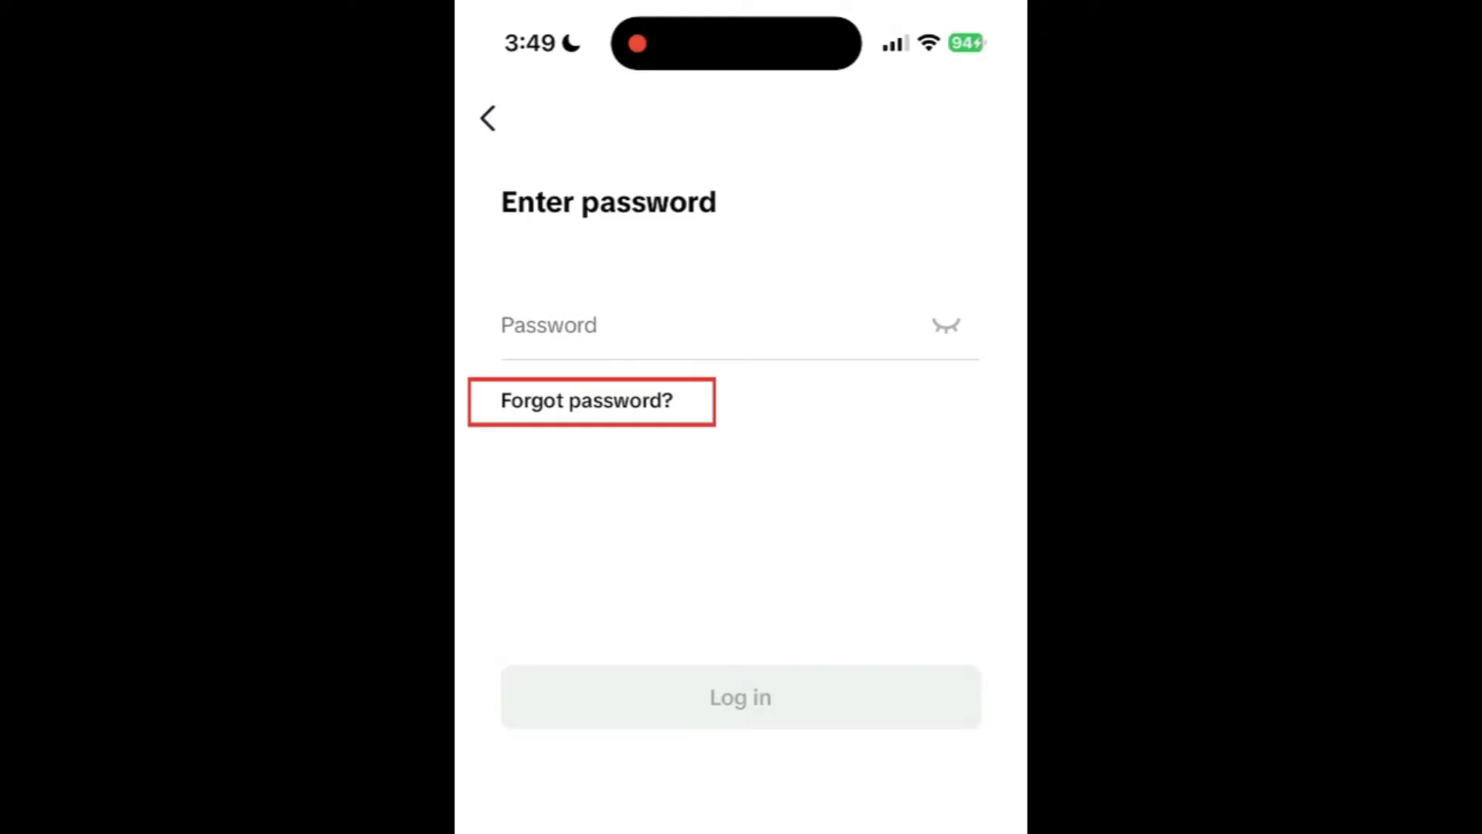
pyautogui.click(585, 400)
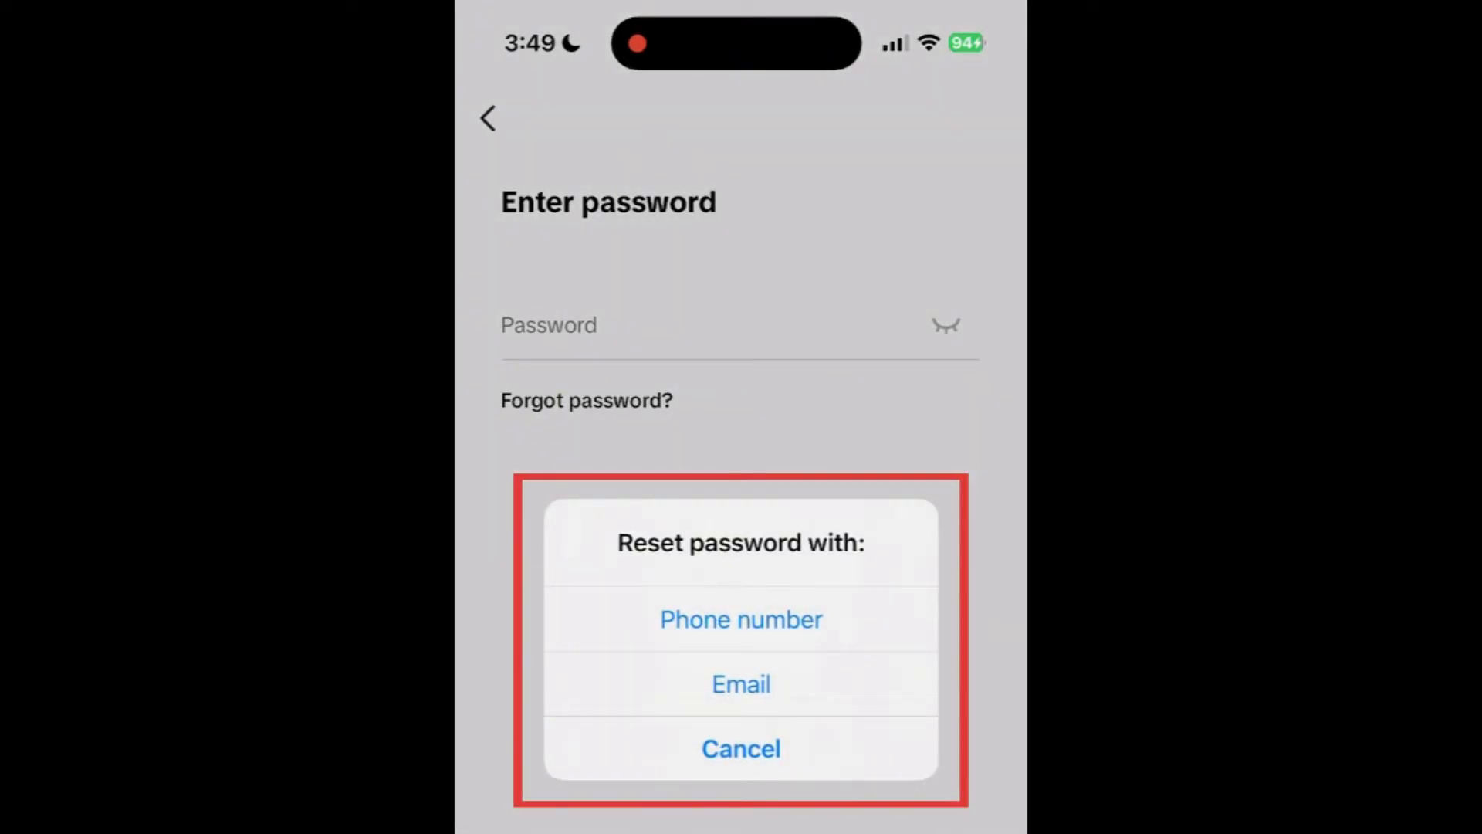
pyautogui.click(740, 684)
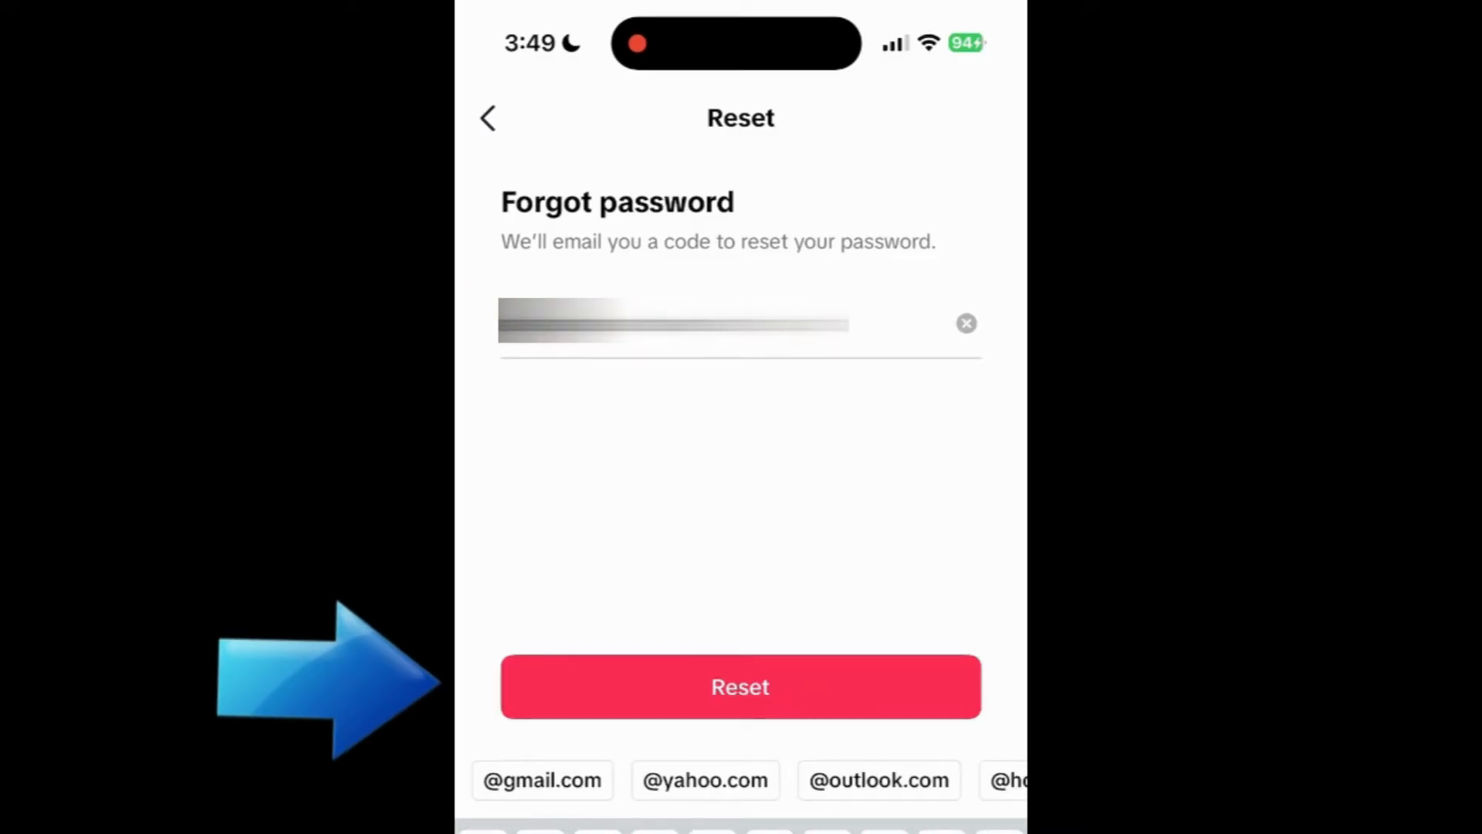
# Step: Send the reset code and reach the Verify your email code-entry screen
pyautogui.click(740, 686)
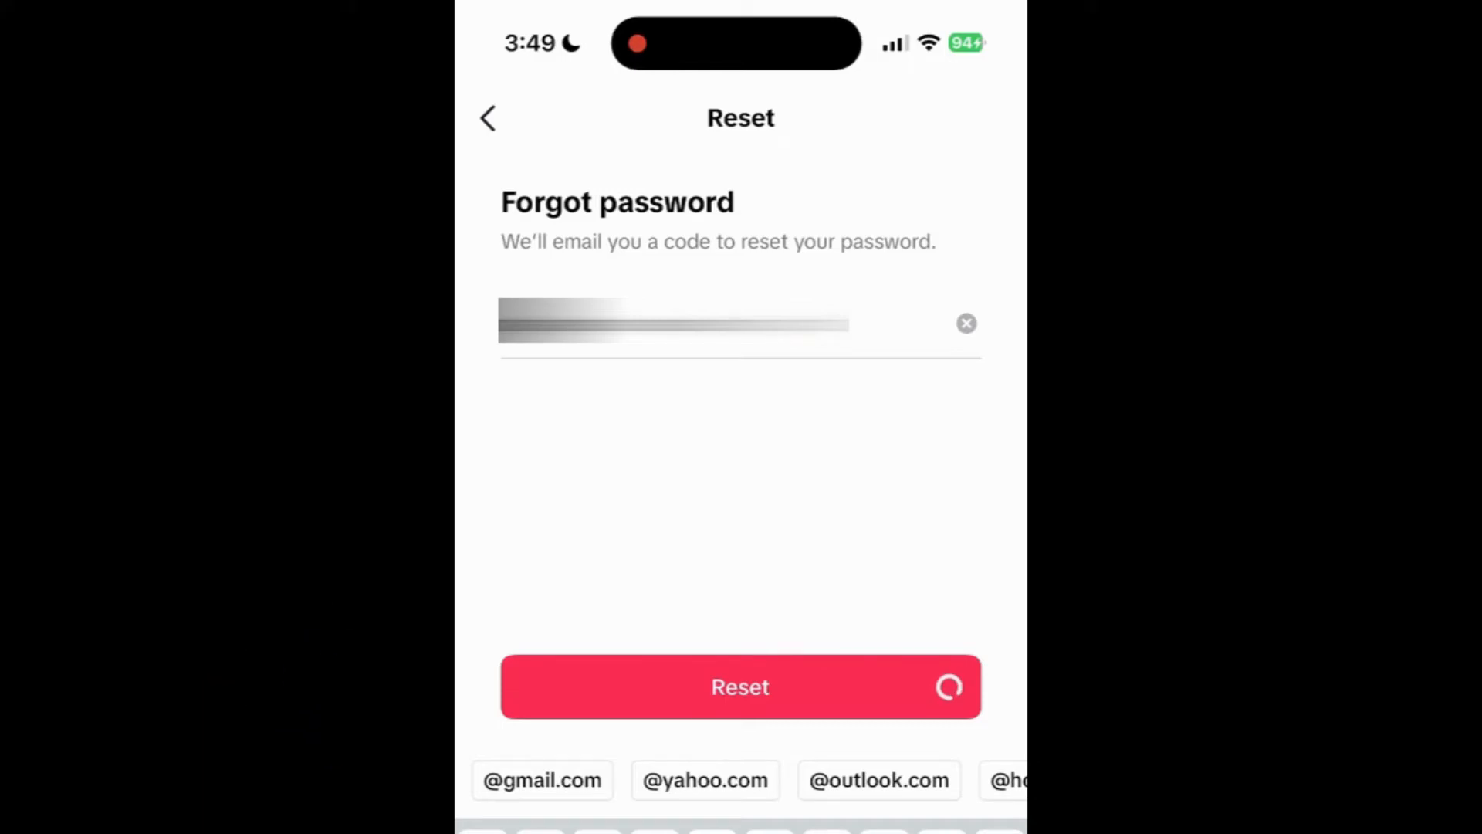
pyautogui.click(739, 686)
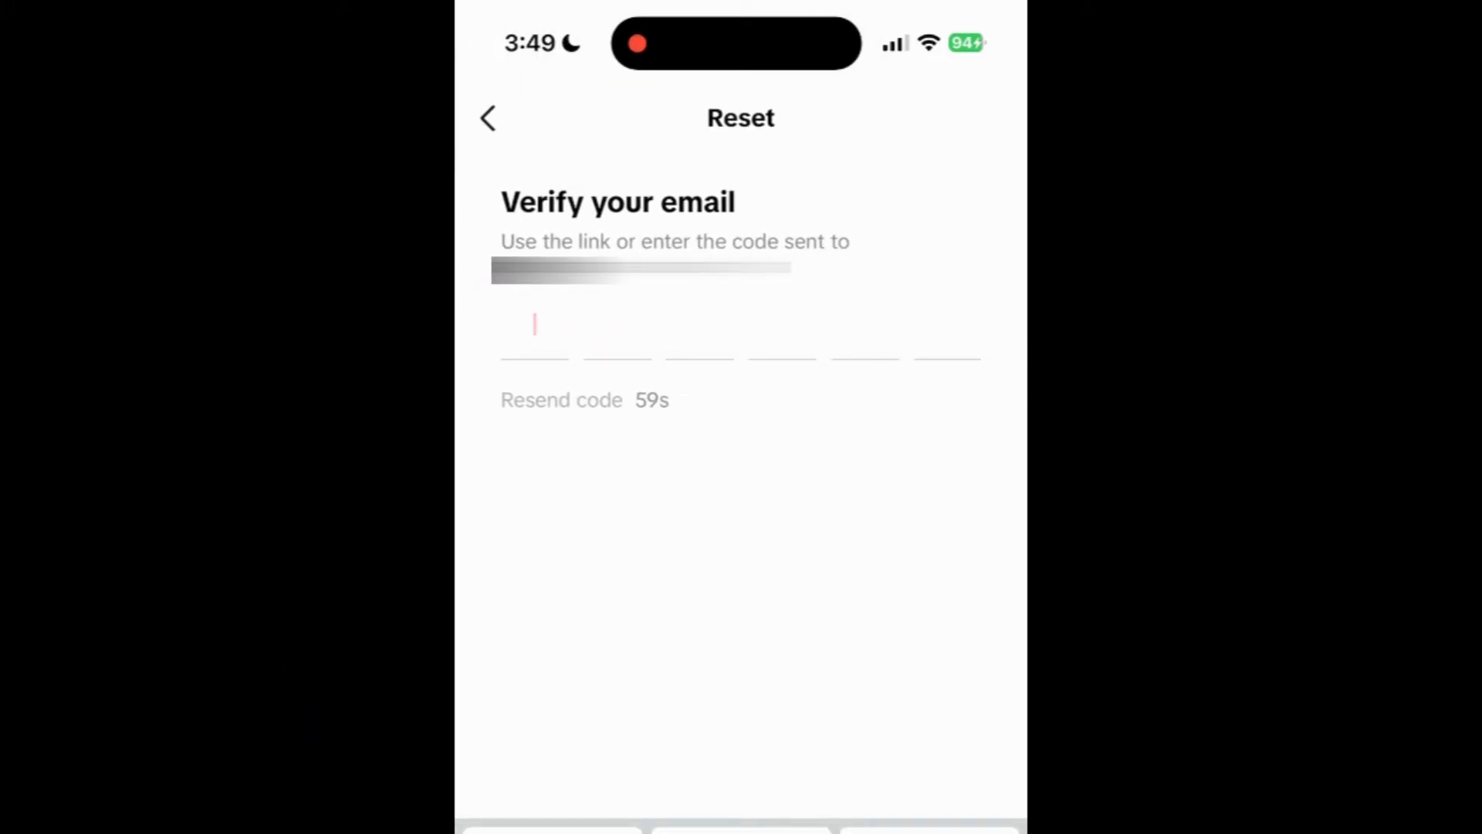